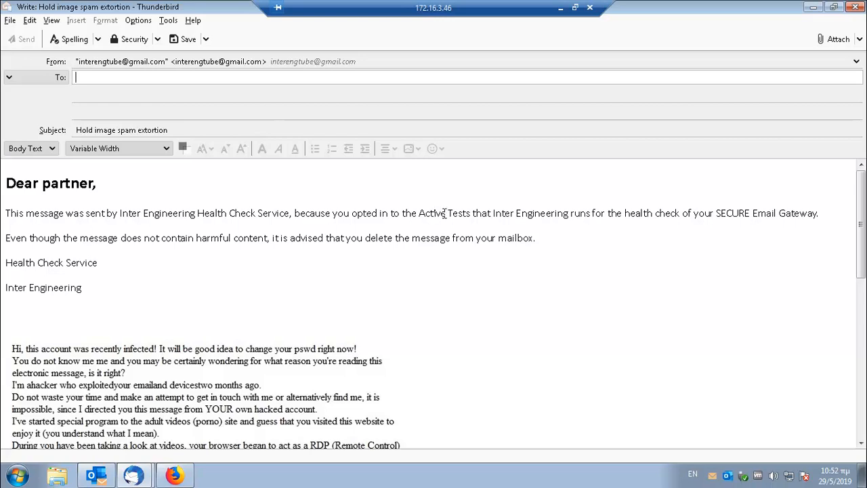
mouse_move(447, 212)
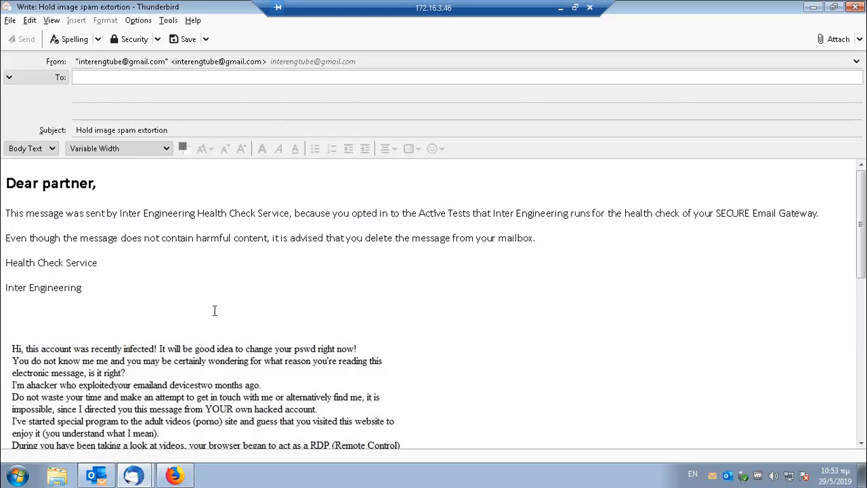
mouse_move(209, 315)
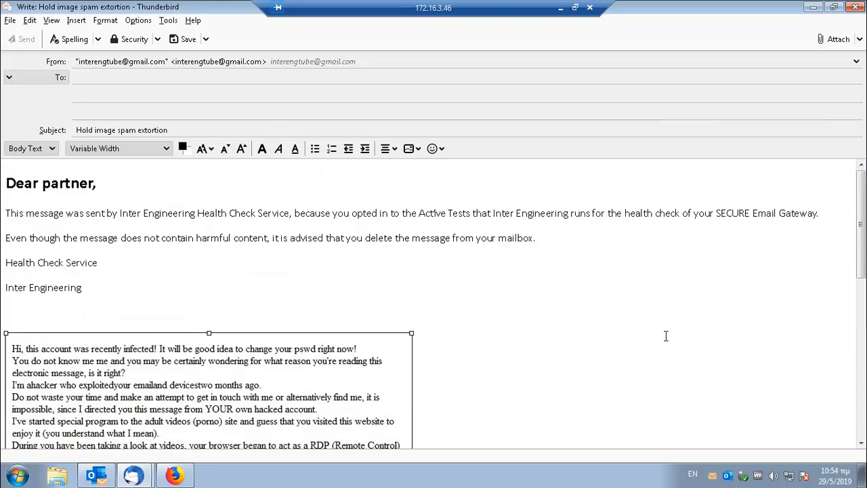
Address the Hold image spam extortion email to the demo recipient via autocomplete and send it.
scroll(down, 3)
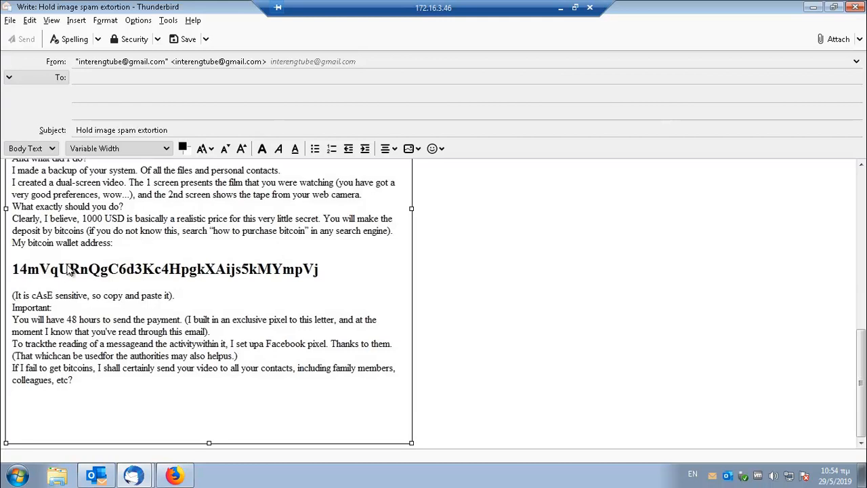
mouse_move(113, 279)
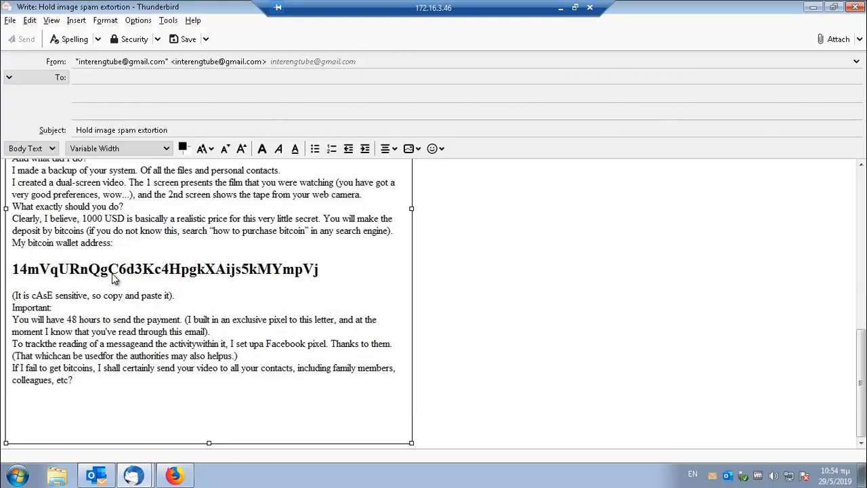
mouse_move(224, 300)
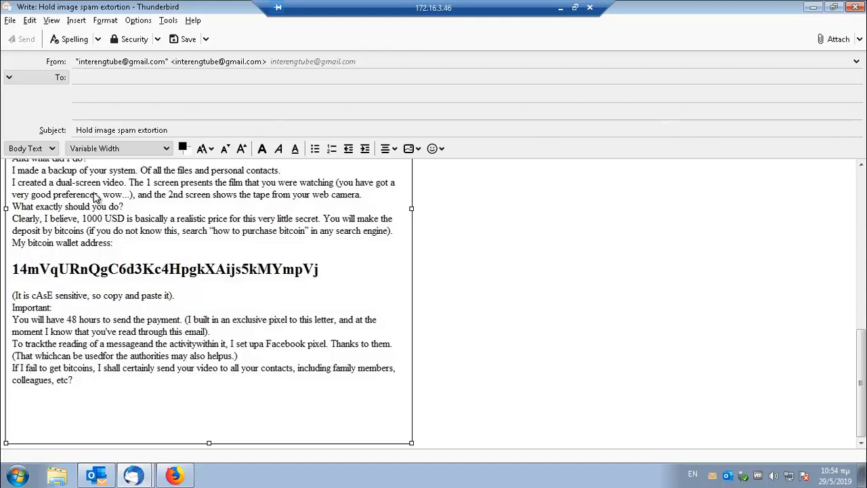
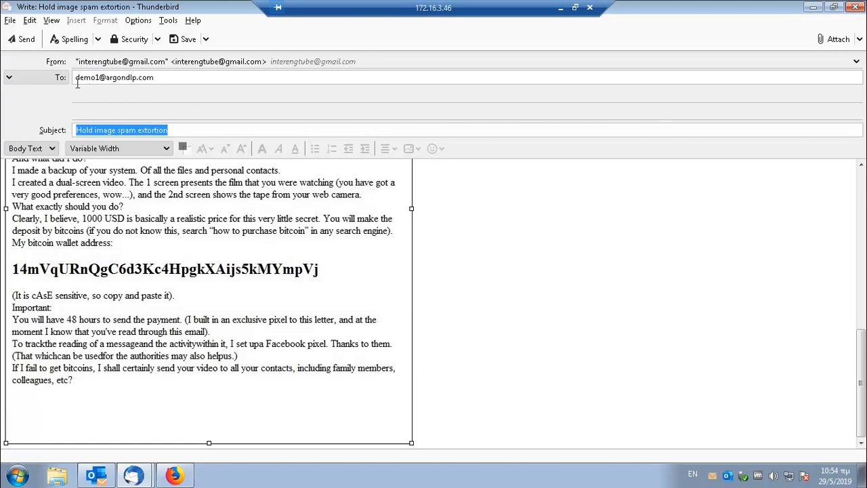
click(22, 39)
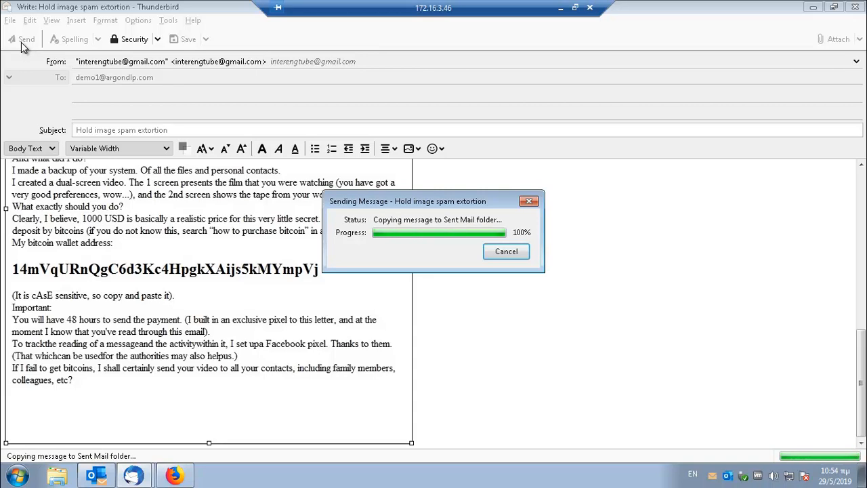
Search Track Messages in the gateway console and open the extortion email's event details.
click(26, 39)
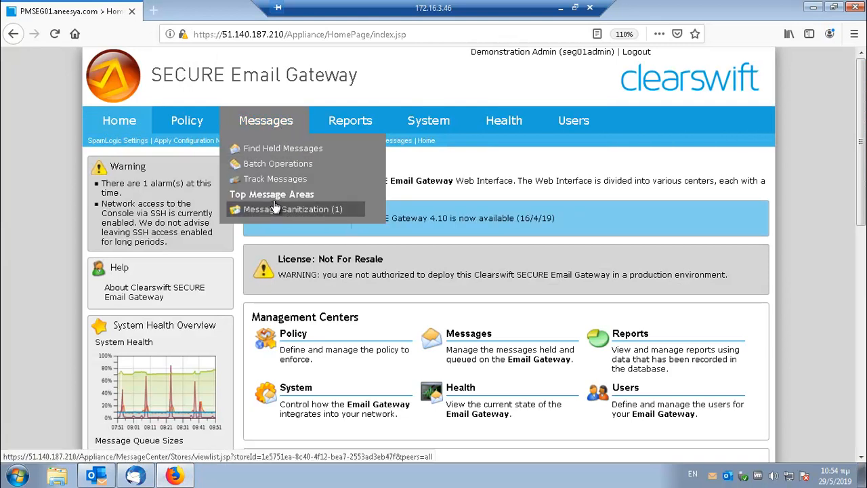
click(275, 178)
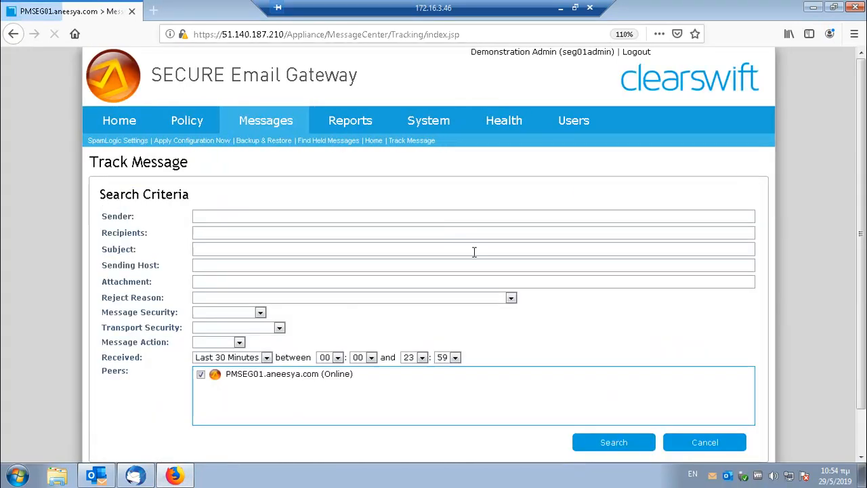
click(613, 442)
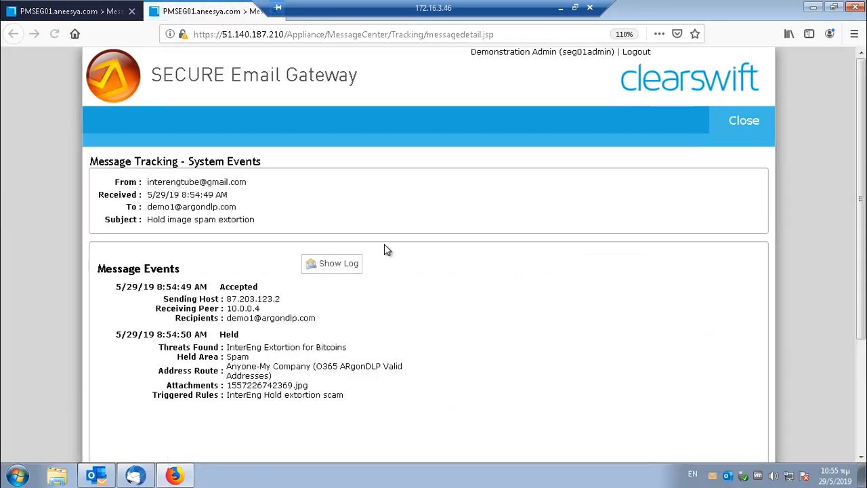
scroll(down, 3)
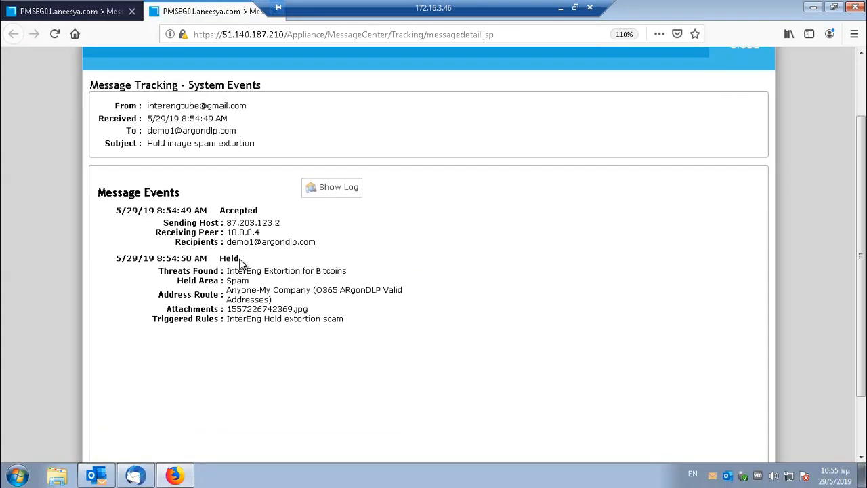
double_click(237, 280)
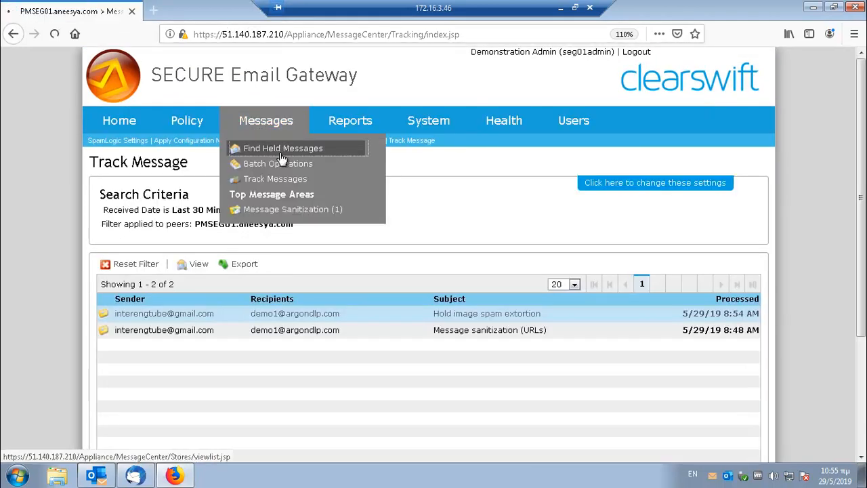
List held messages, go to the Spam area, and view the Hold image spam extortion message.
click(282, 148)
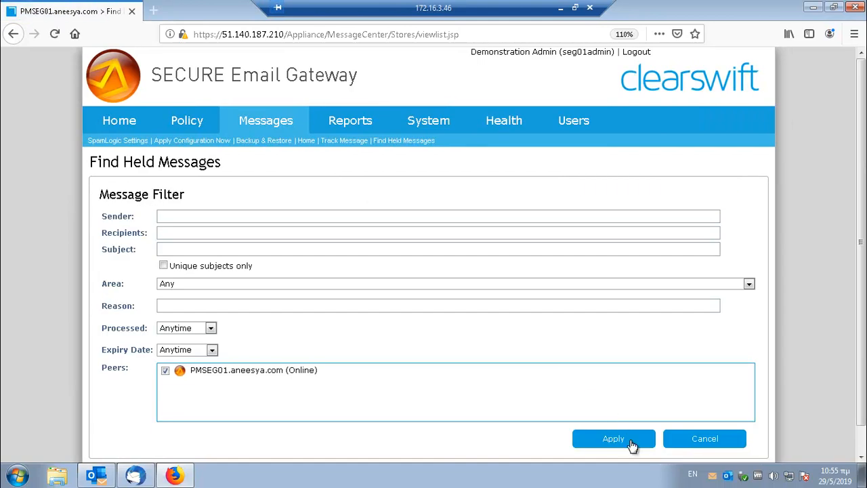
click(612, 438)
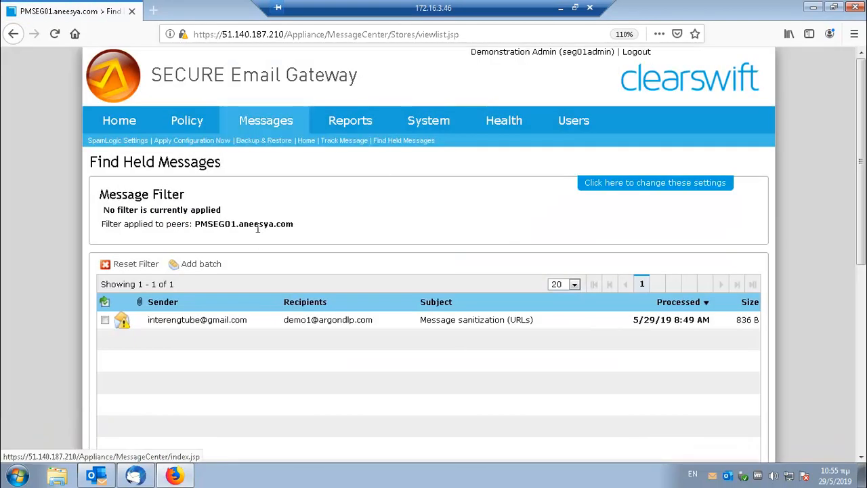
click(266, 120)
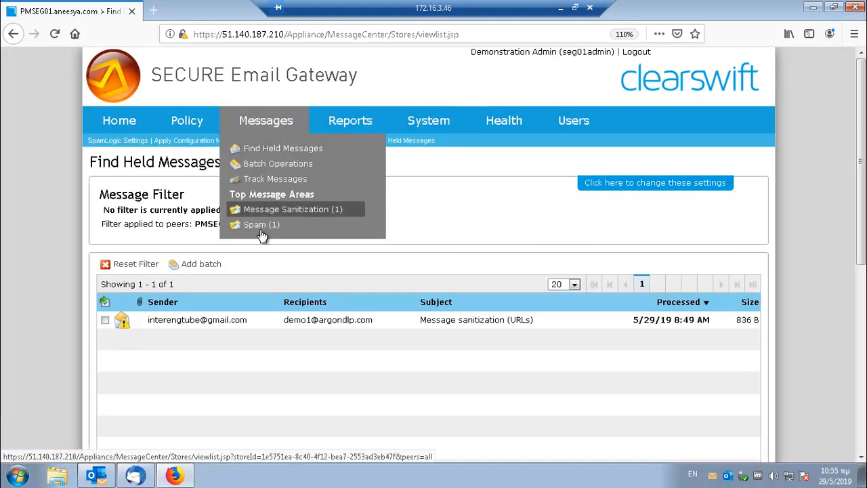
click(261, 224)
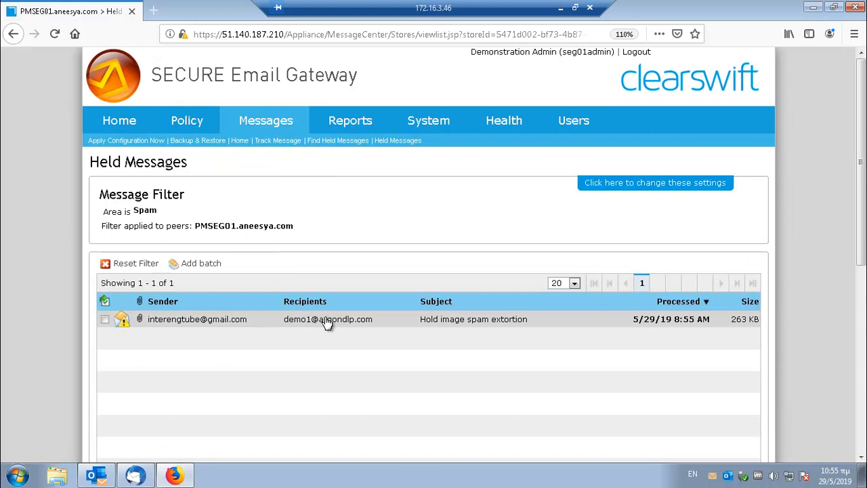
click(104, 319)
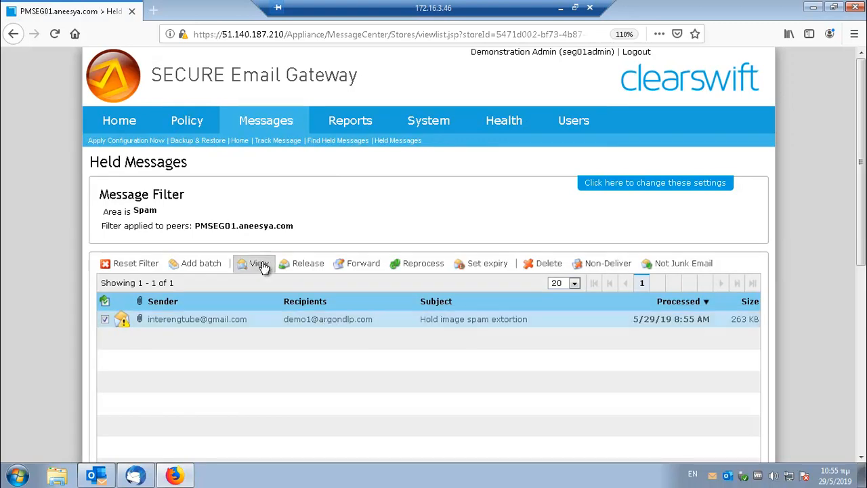
click(260, 264)
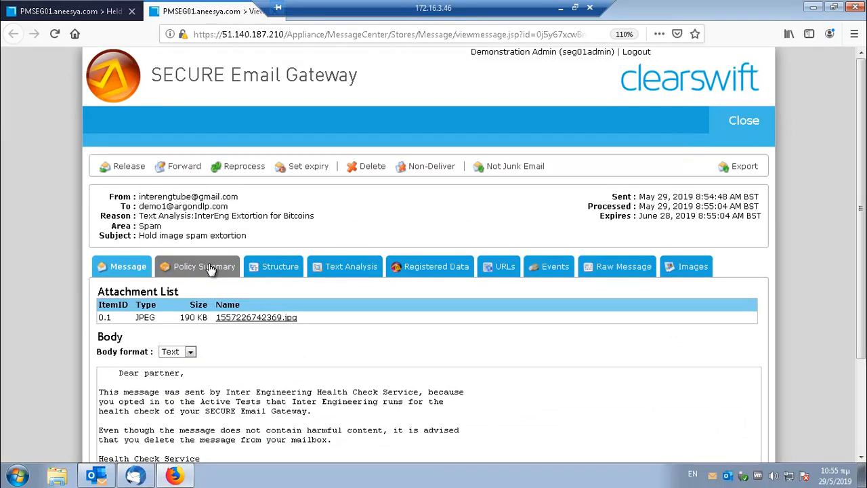
Open the held message's Policy Summary tab and scroll to the extortion-scam rule it triggered.
click(204, 266)
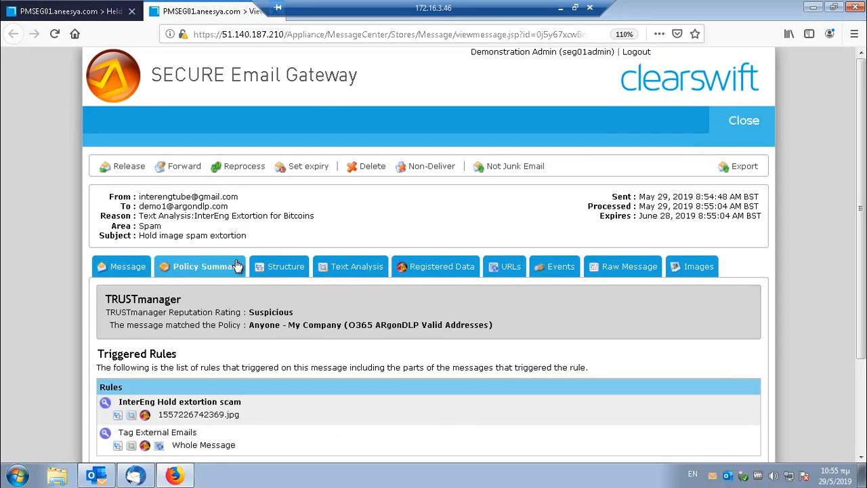
scroll(down, 3)
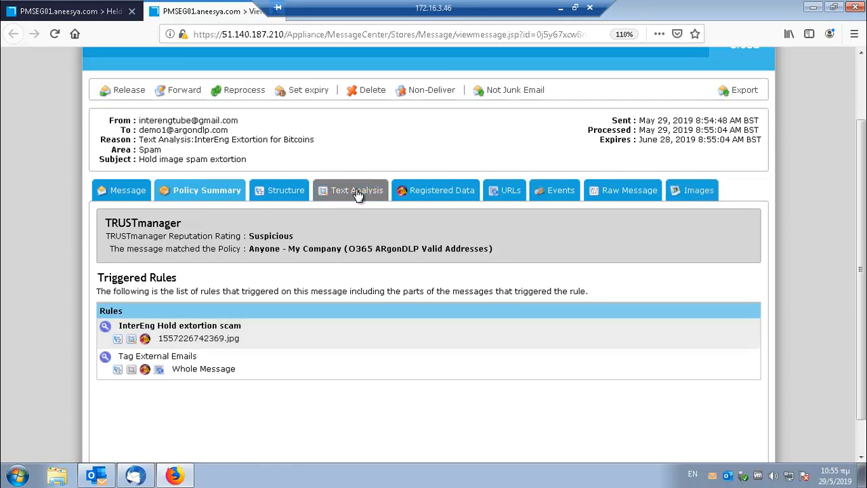
Scroll through the Text Analysis matches, then open the InterEng Hold extortion scam content rule.
click(351, 190)
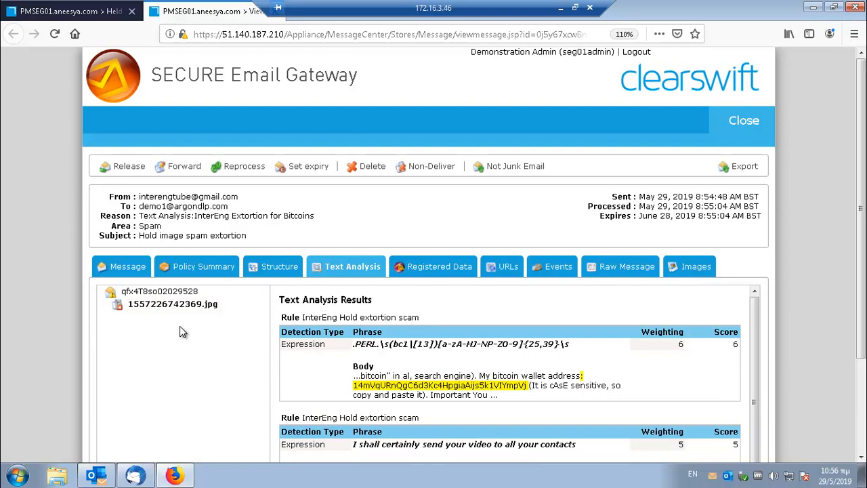
mouse_move(224, 320)
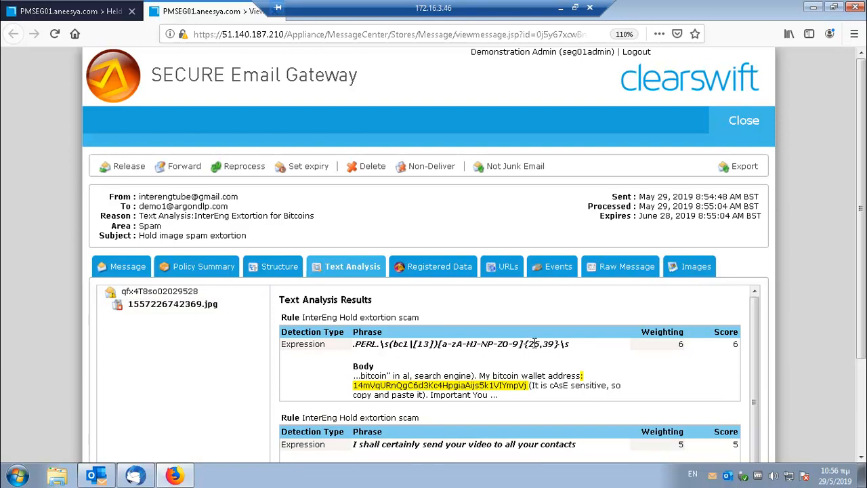
scroll(down, 3)
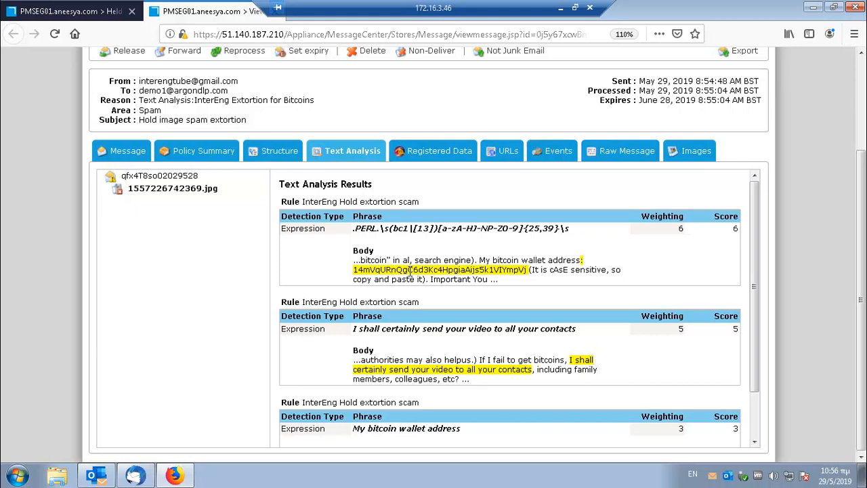
mouse_move(420, 241)
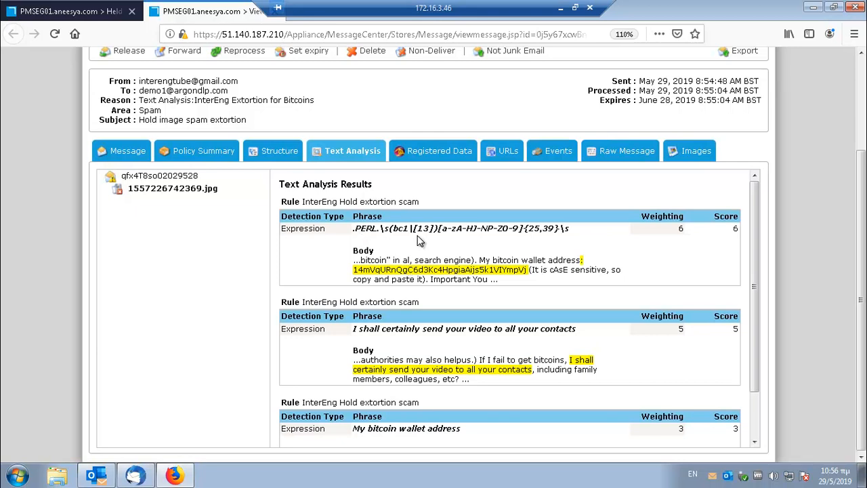
mouse_move(464, 355)
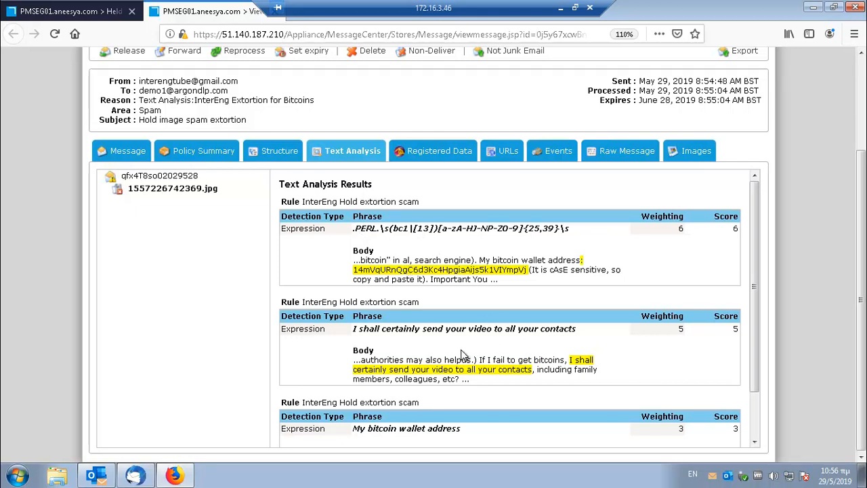
scroll(down, 3)
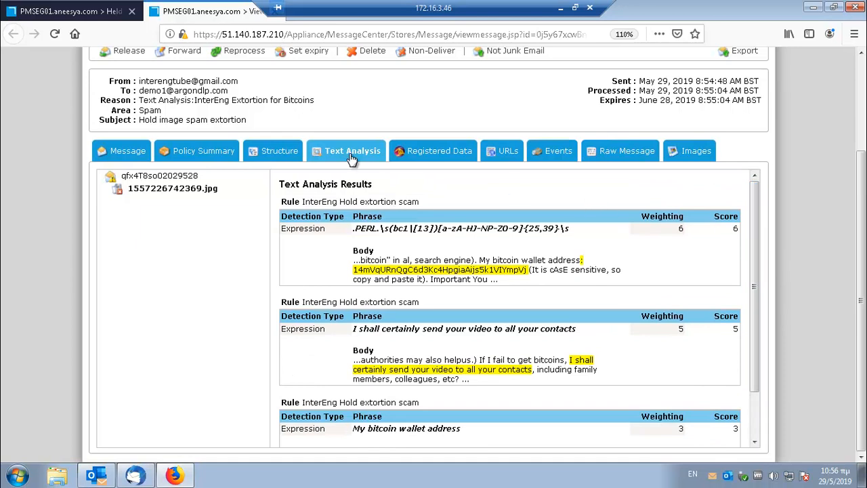
click(207, 151)
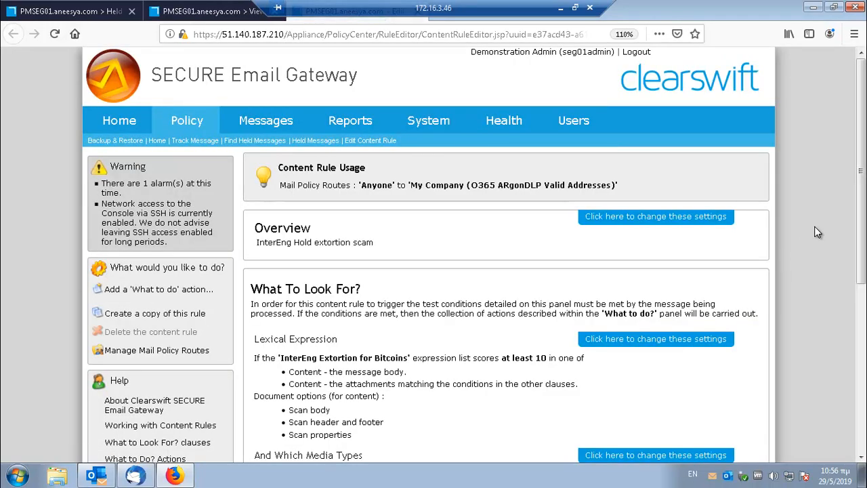
Open the rule's image text extraction (OCR) setting to confirm scanning is enabled.
scroll(down, 3)
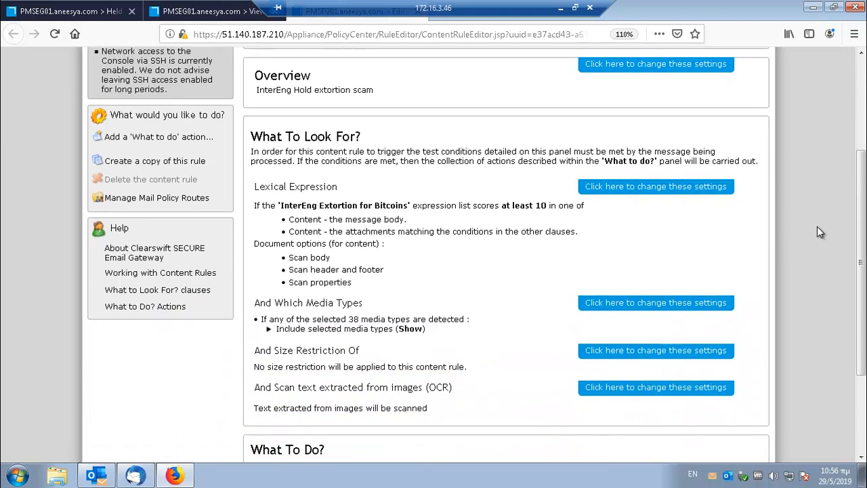
mouse_move(554, 210)
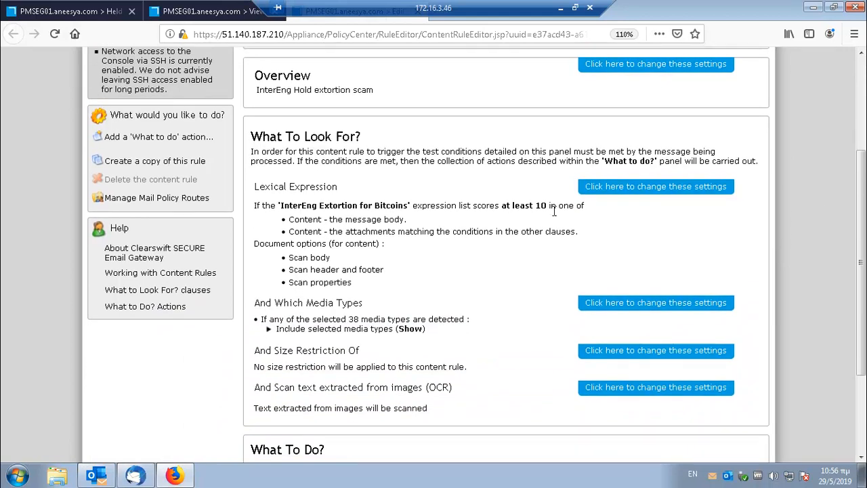
mouse_move(343, 205)
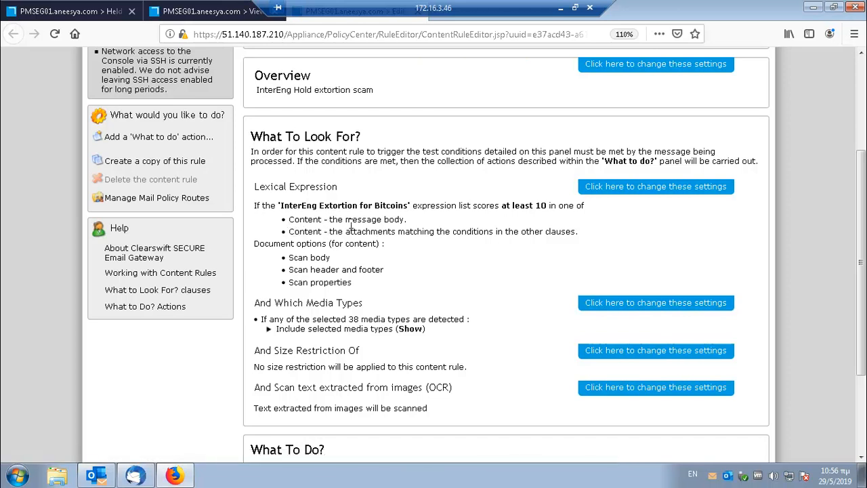
mouse_move(357, 323)
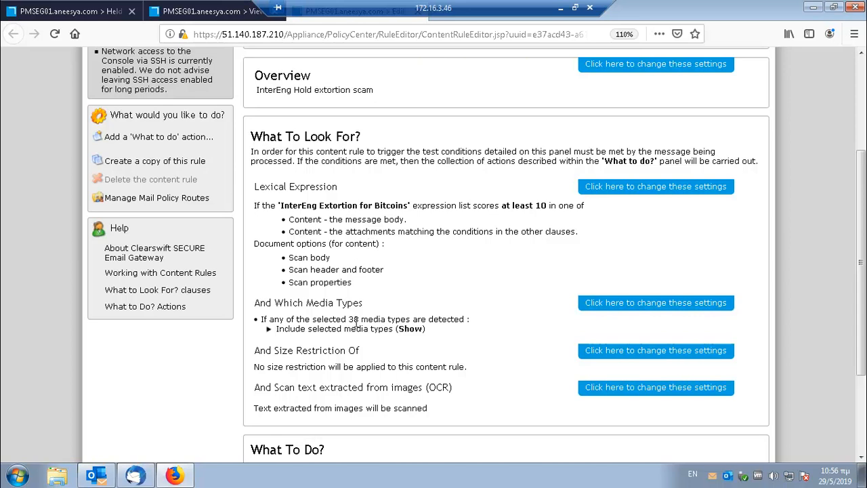
click(654, 387)
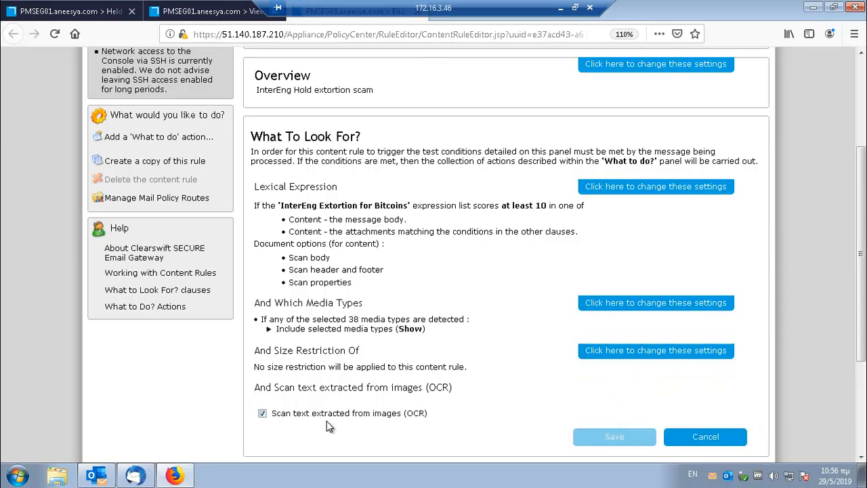
mouse_move(360, 428)
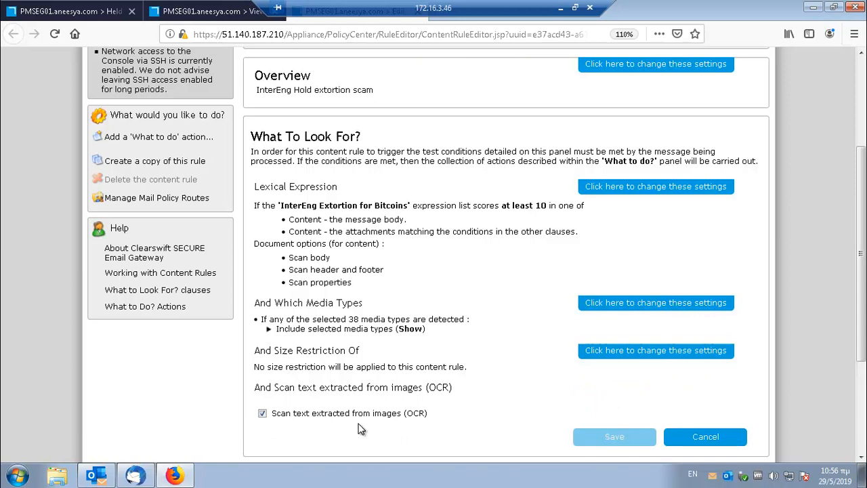
mouse_move(706, 436)
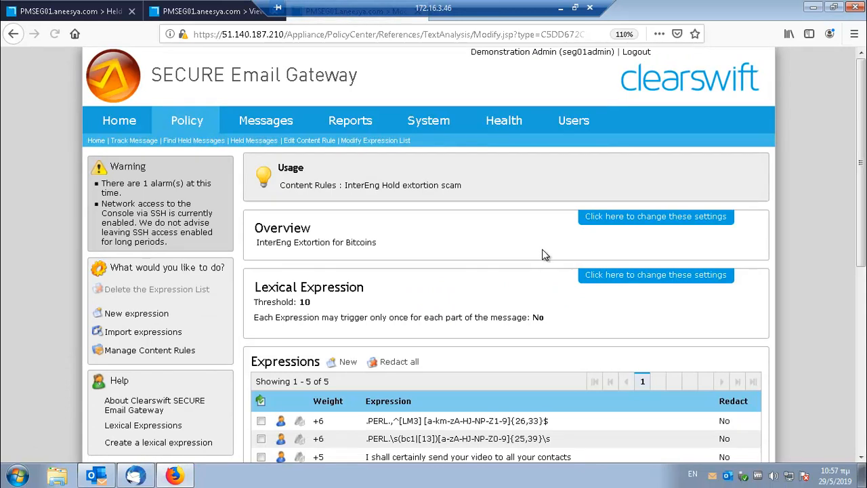
scroll(down, 3)
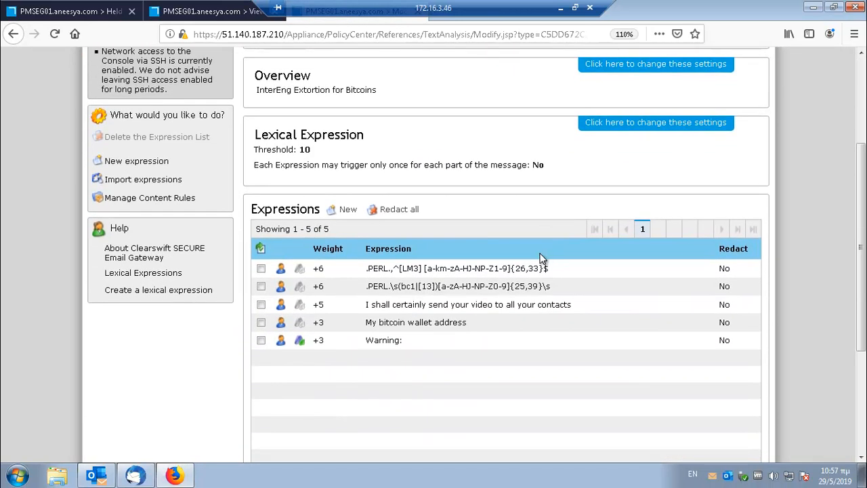
mouse_move(508, 286)
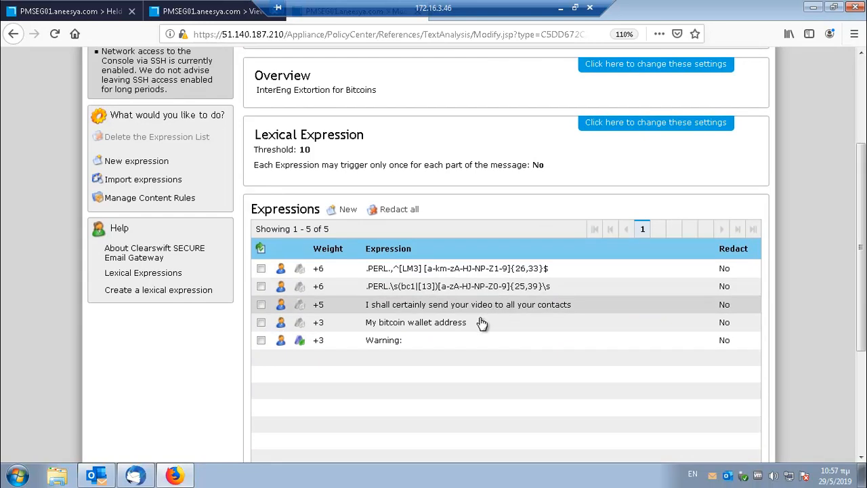
mouse_move(431, 304)
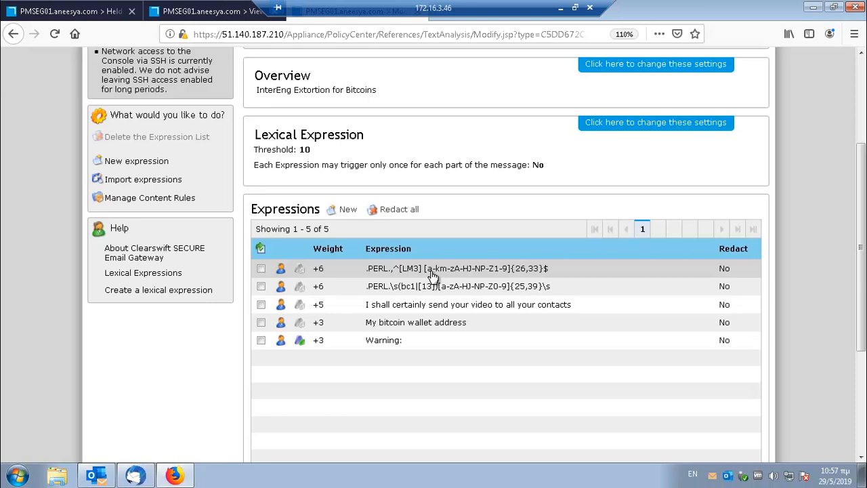
mouse_move(501, 279)
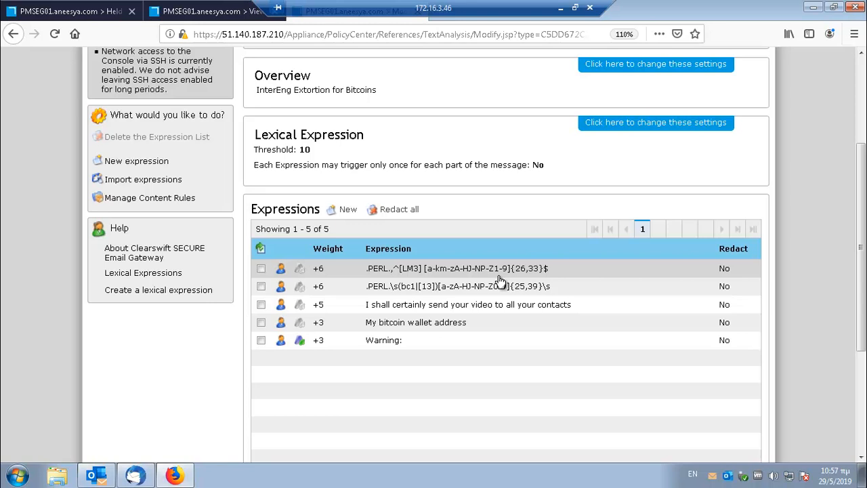
mouse_move(504, 286)
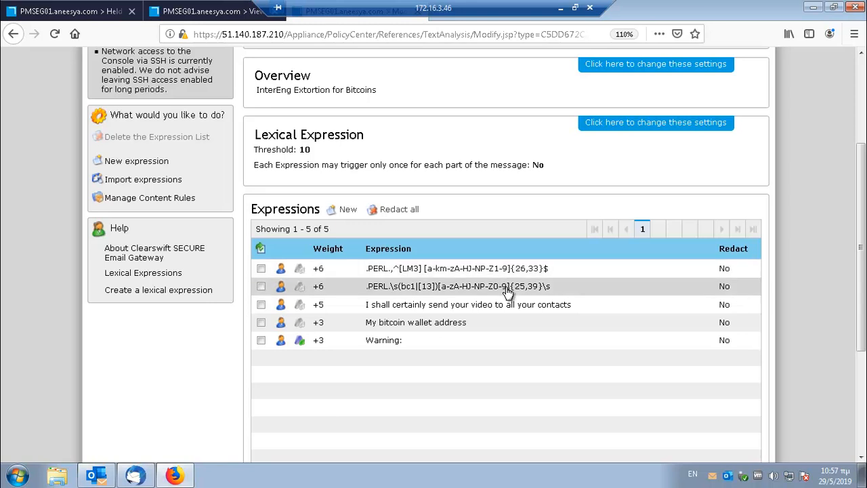